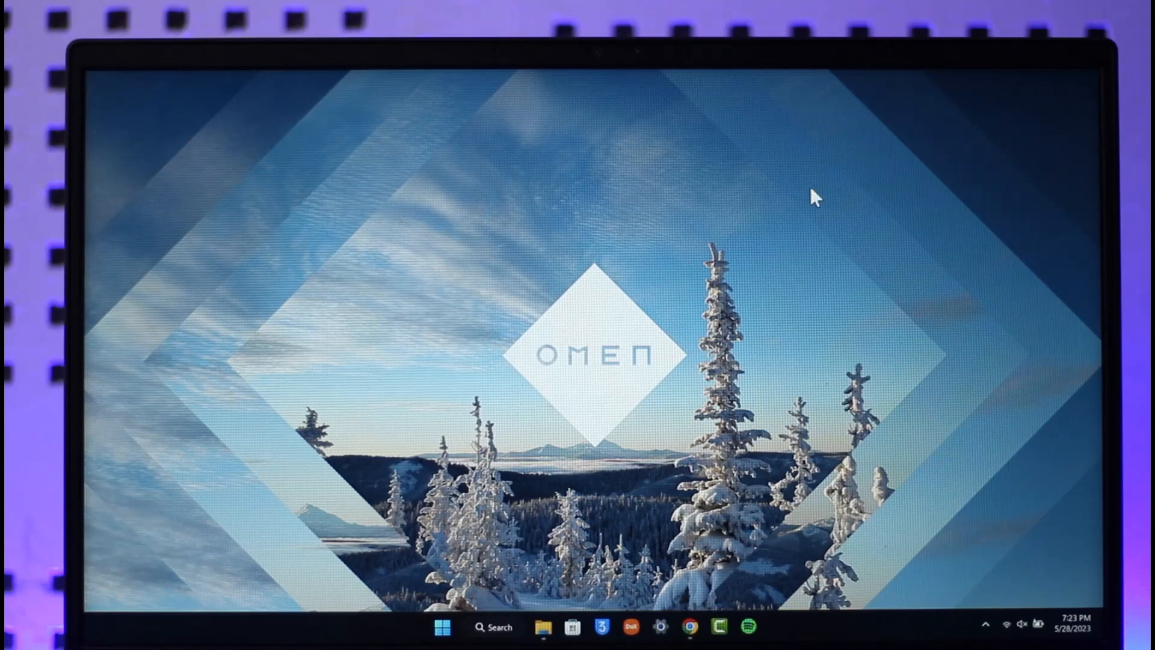
pyautogui.moveTo(689, 611)
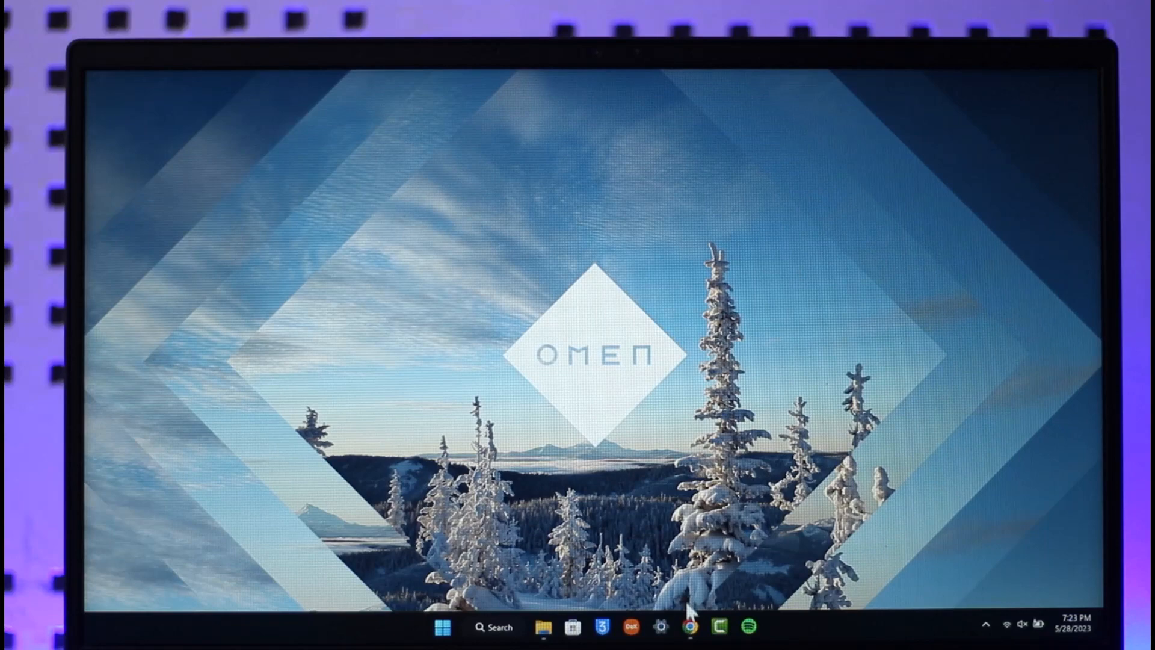
# Step: Launch Chrome from the taskbar so twitch.tv loads
pyautogui.click(688, 628)
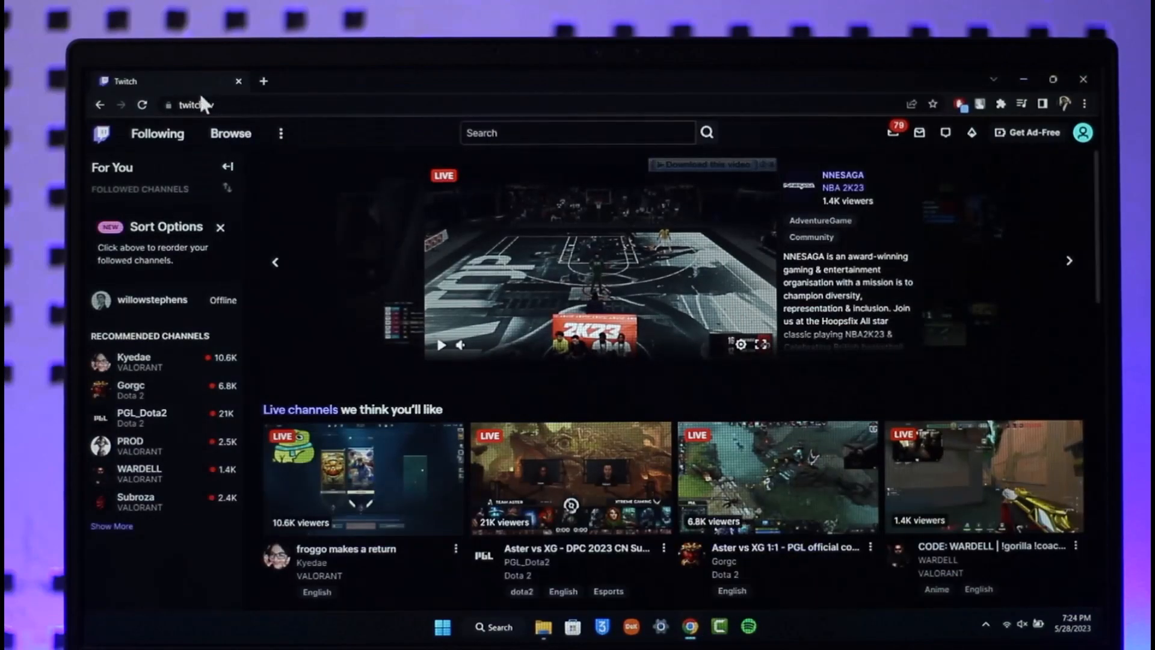
pyautogui.moveTo(279, 187)
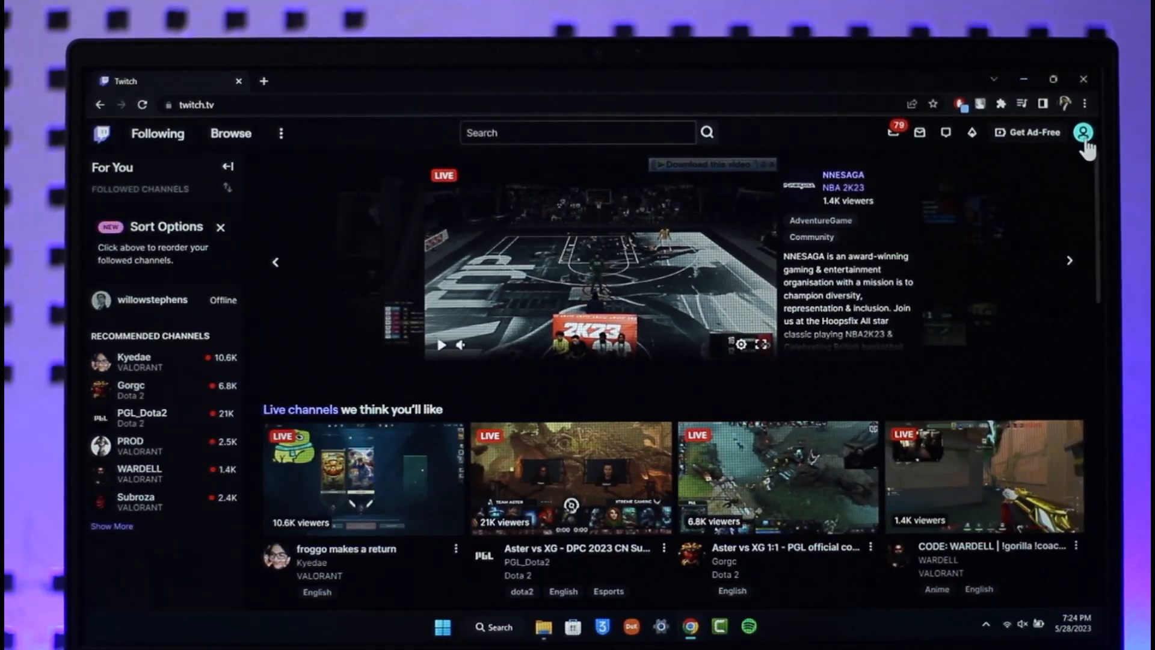
# Step: Go to Settings from the profile avatar menu, reaching the Profile section
pyautogui.click(1083, 132)
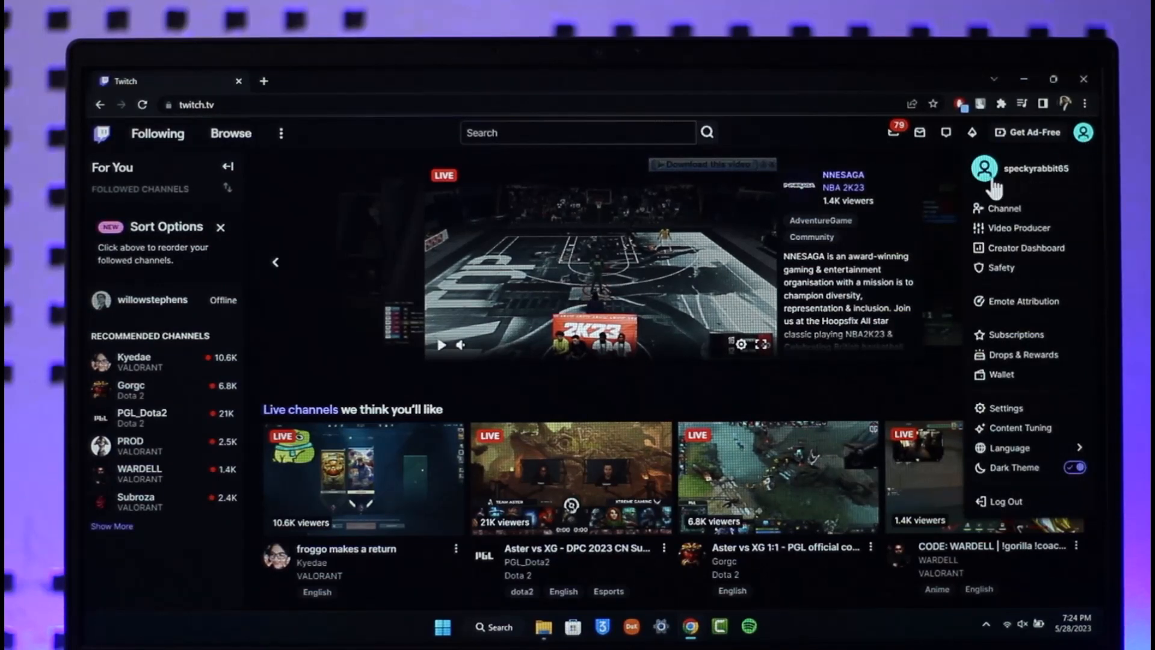
pyautogui.click(1003, 407)
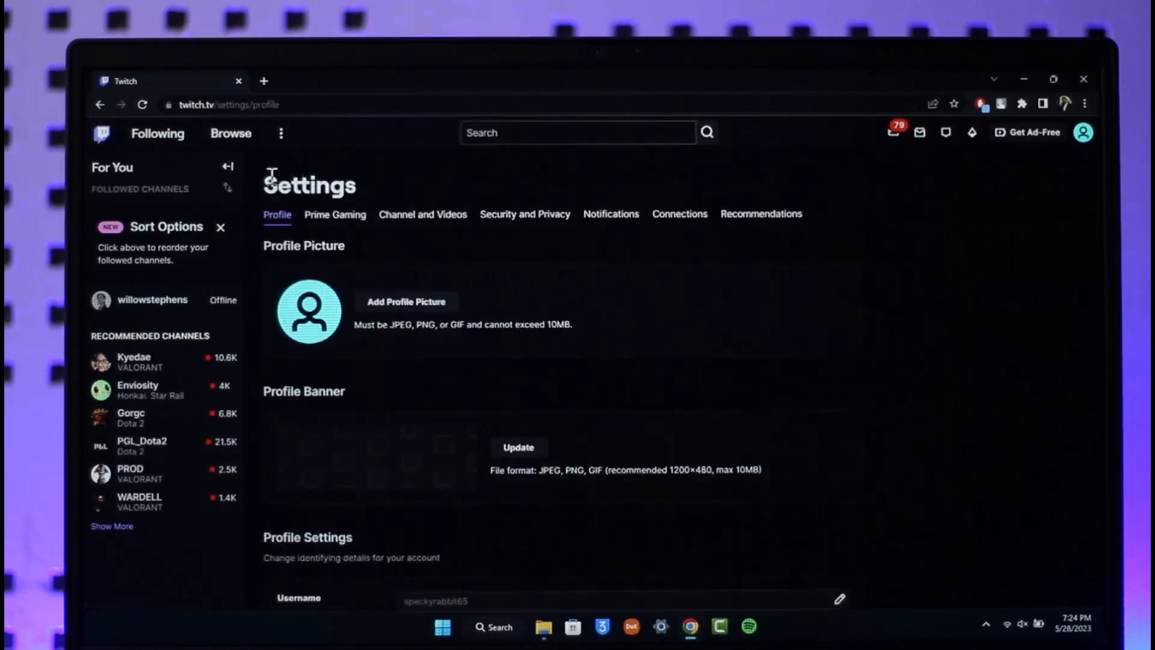
pyautogui.click(1082, 132)
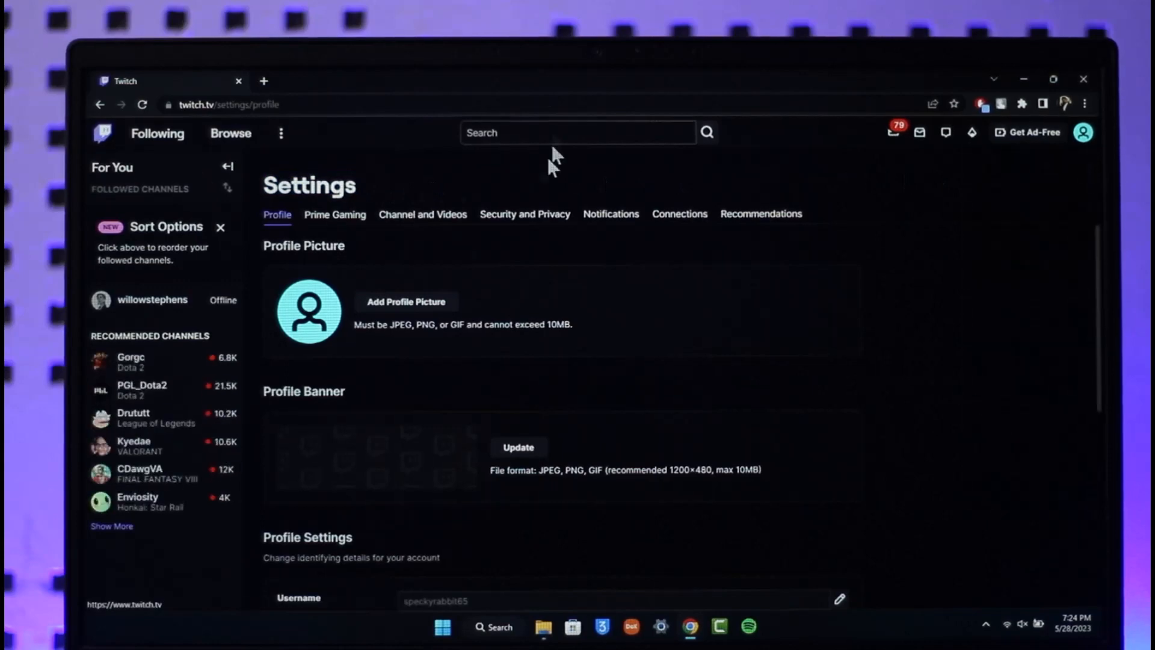
pyautogui.moveTo(512, 372)
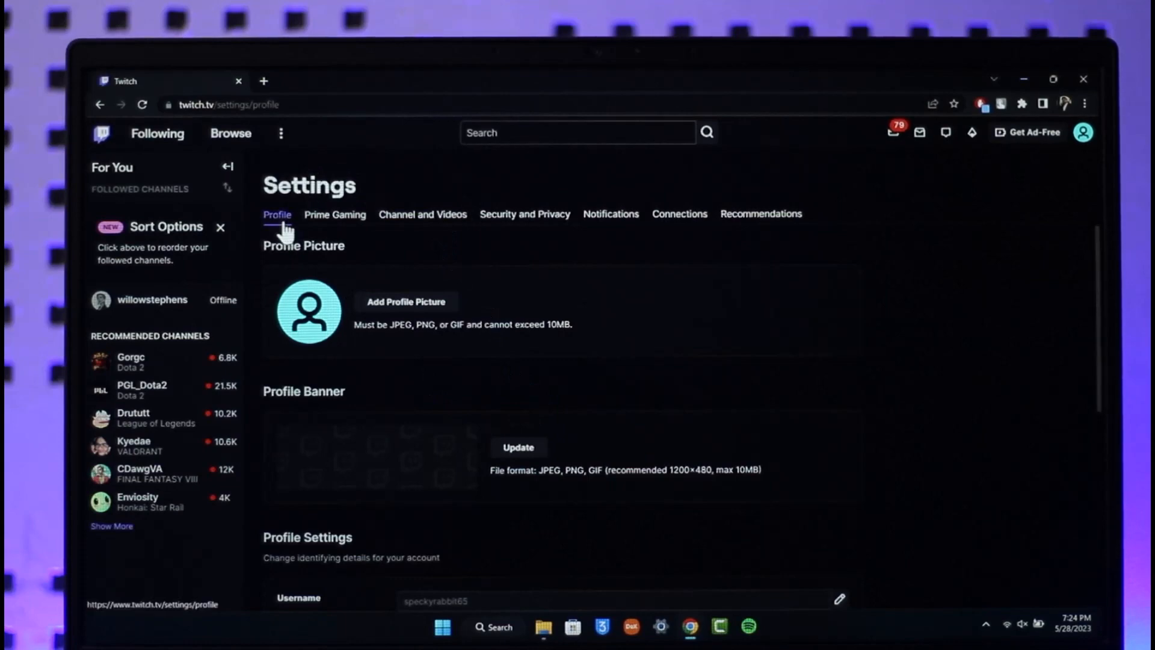
# Step: Scroll to 'Disabling Your Twitch Account' and follow the Disable Account link
pyautogui.scroll(-3)
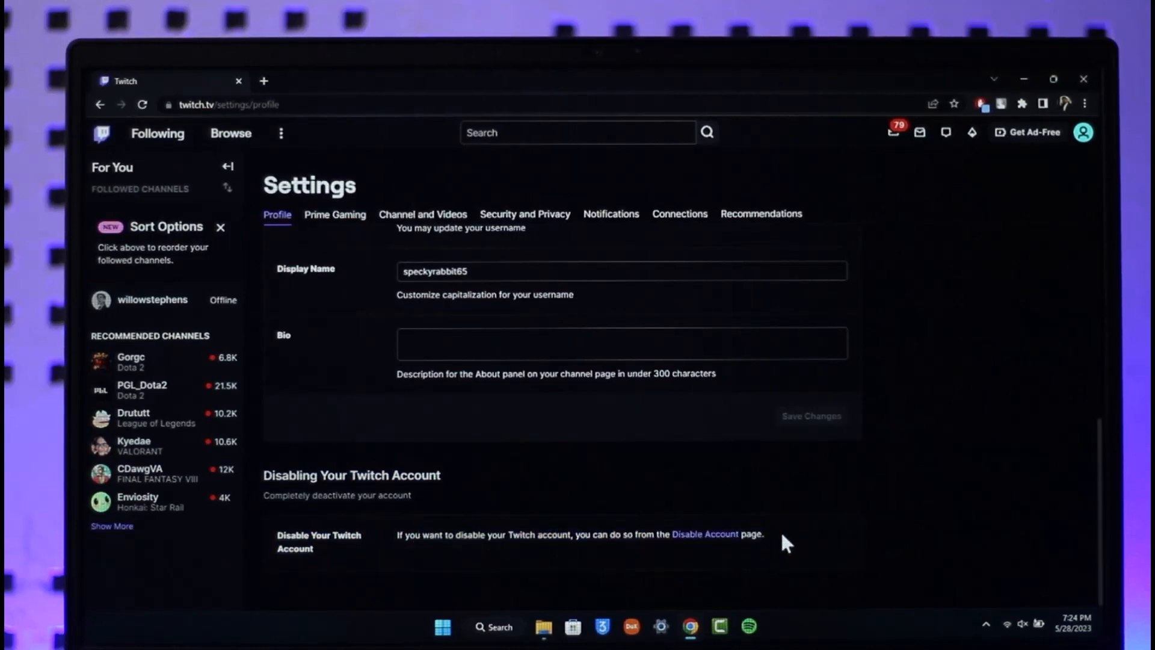
pyautogui.moveTo(538, 534)
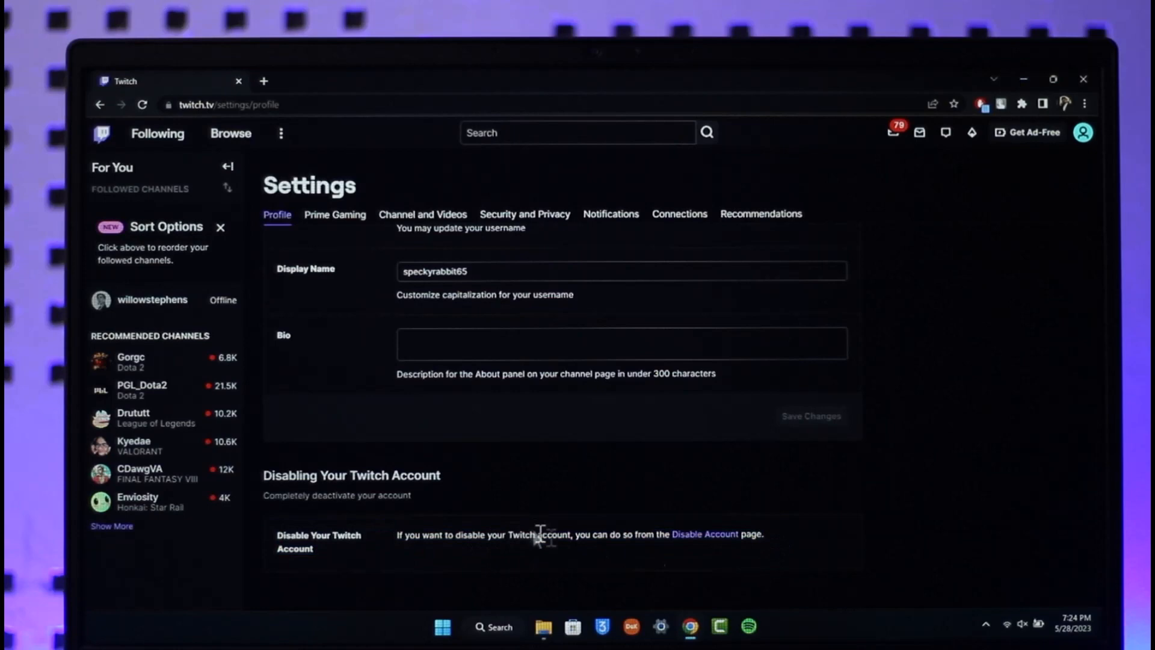
pyautogui.moveTo(669, 536)
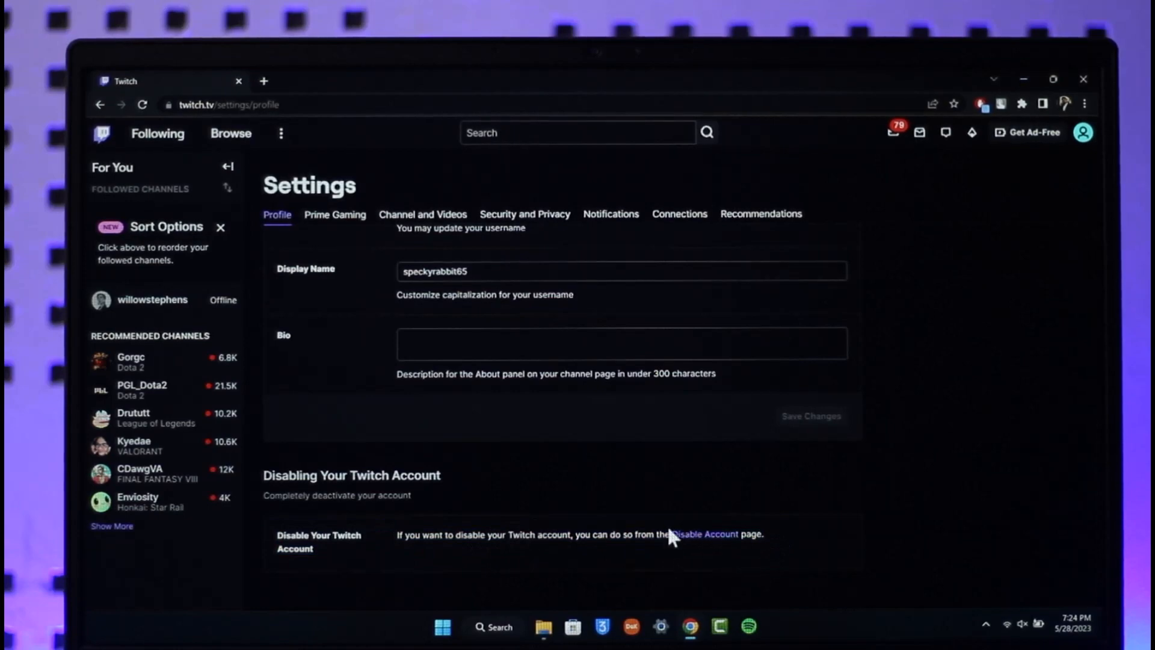
pyautogui.moveTo(711, 548)
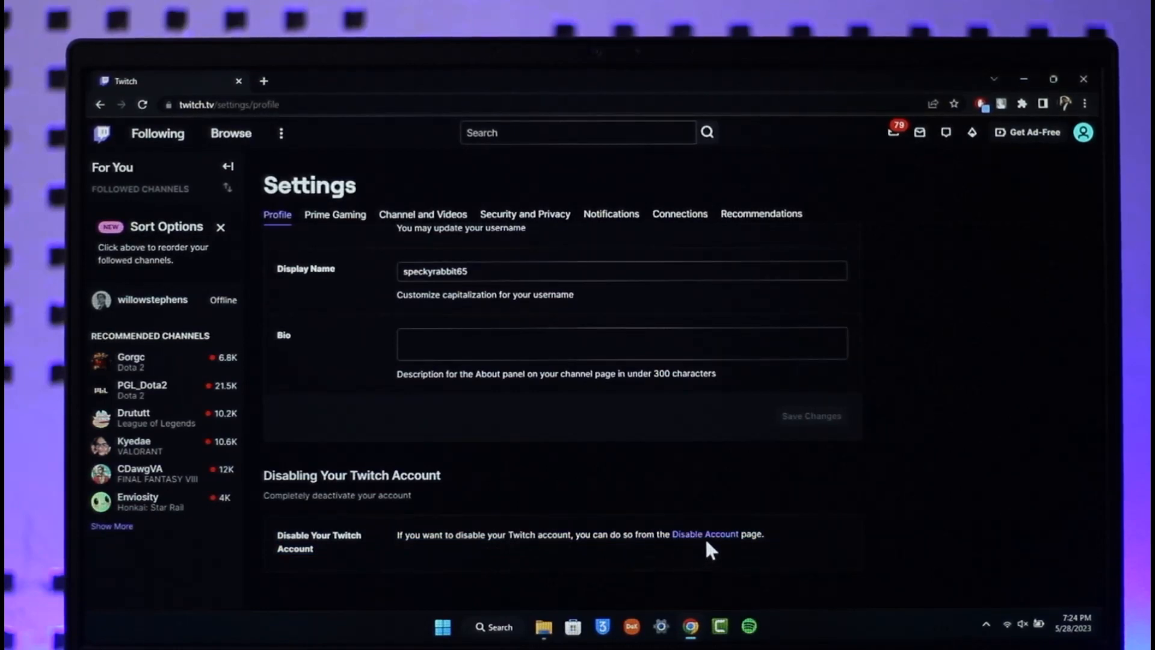
pyautogui.moveTo(704, 533)
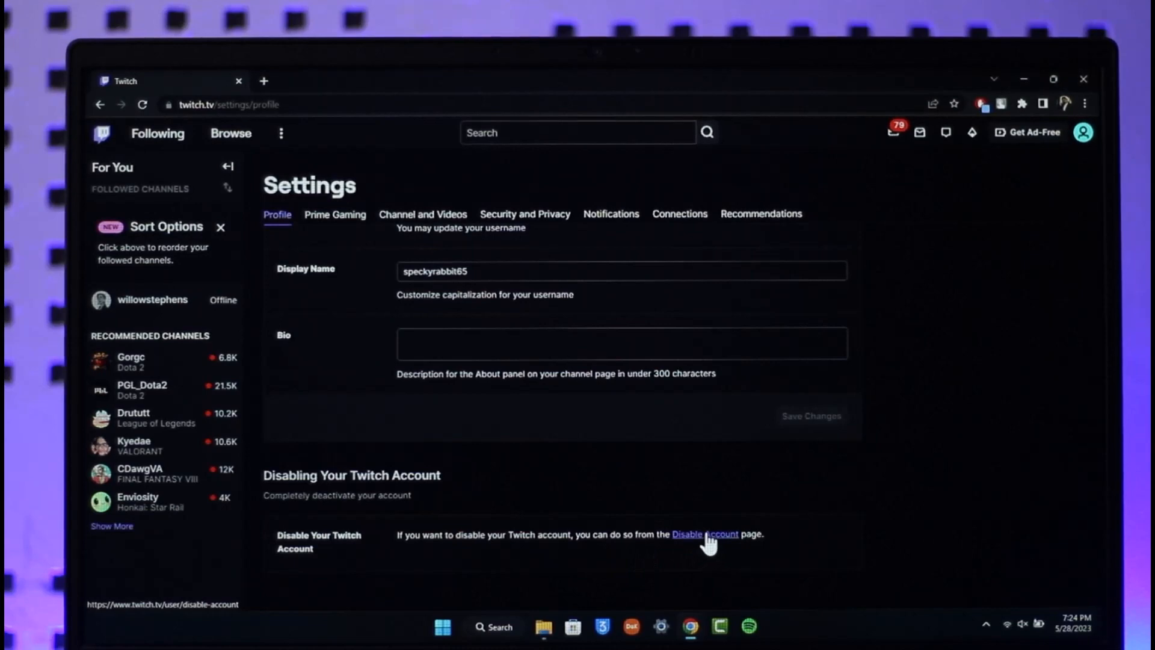
pyautogui.click(704, 534)
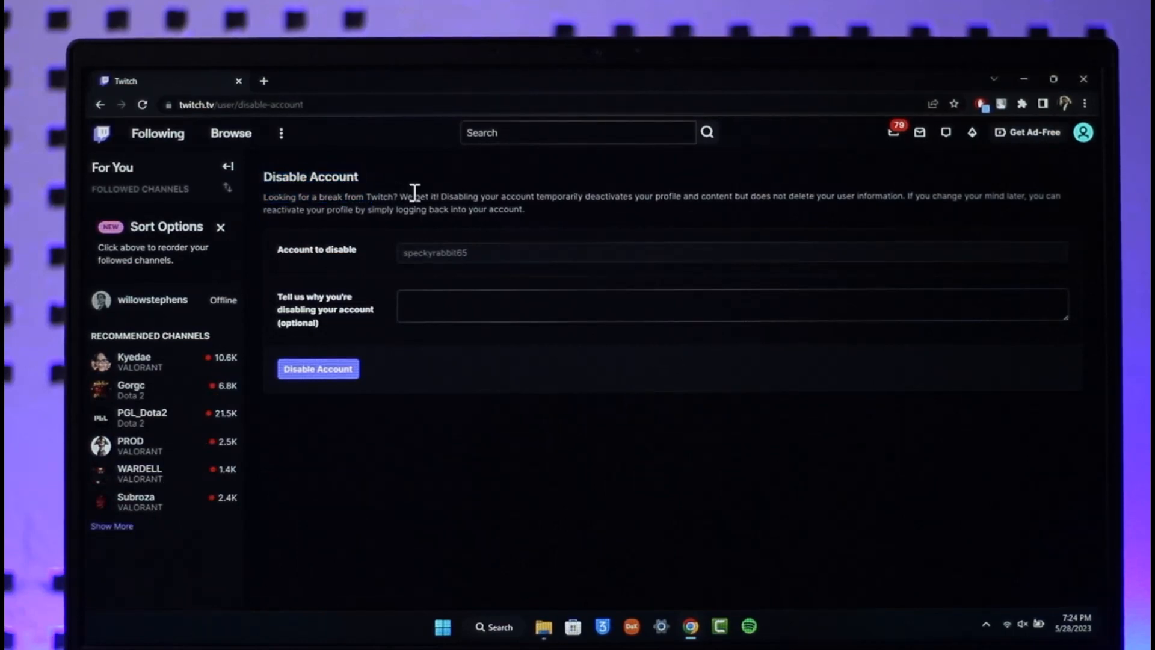
pyautogui.moveTo(439, 289)
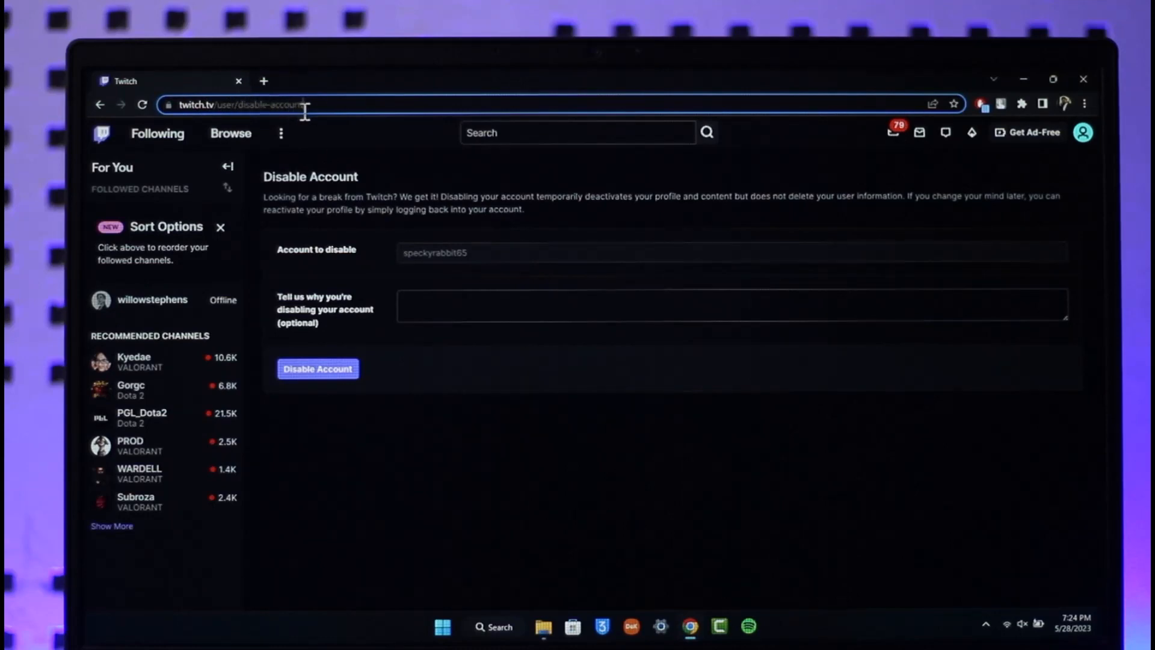
# Step: Edit the address bar URL from 'disable' to 'delete' to load Delete Account
pyautogui.click(295, 105)
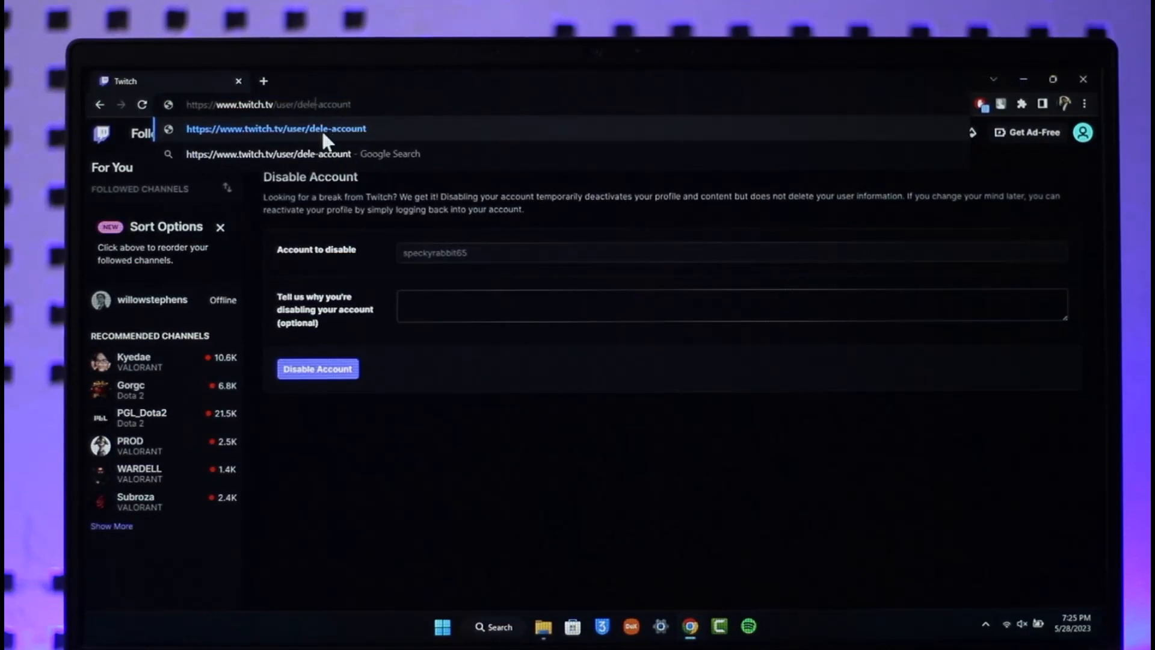
pyautogui.write('te')
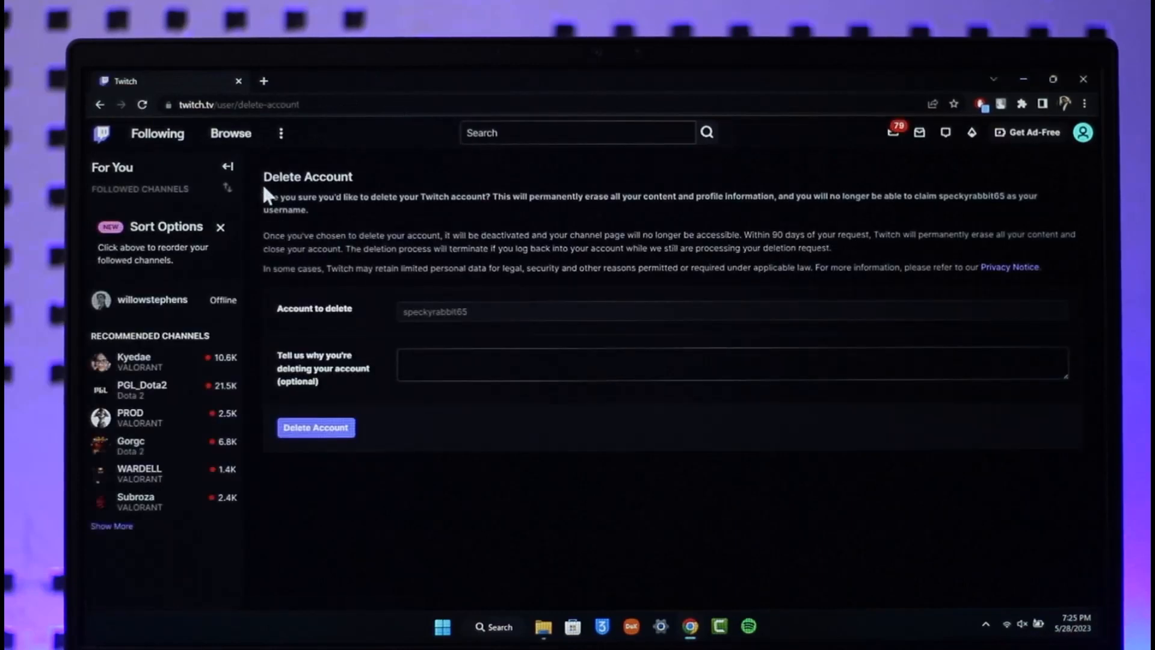
pyautogui.doubleClick(307, 177)
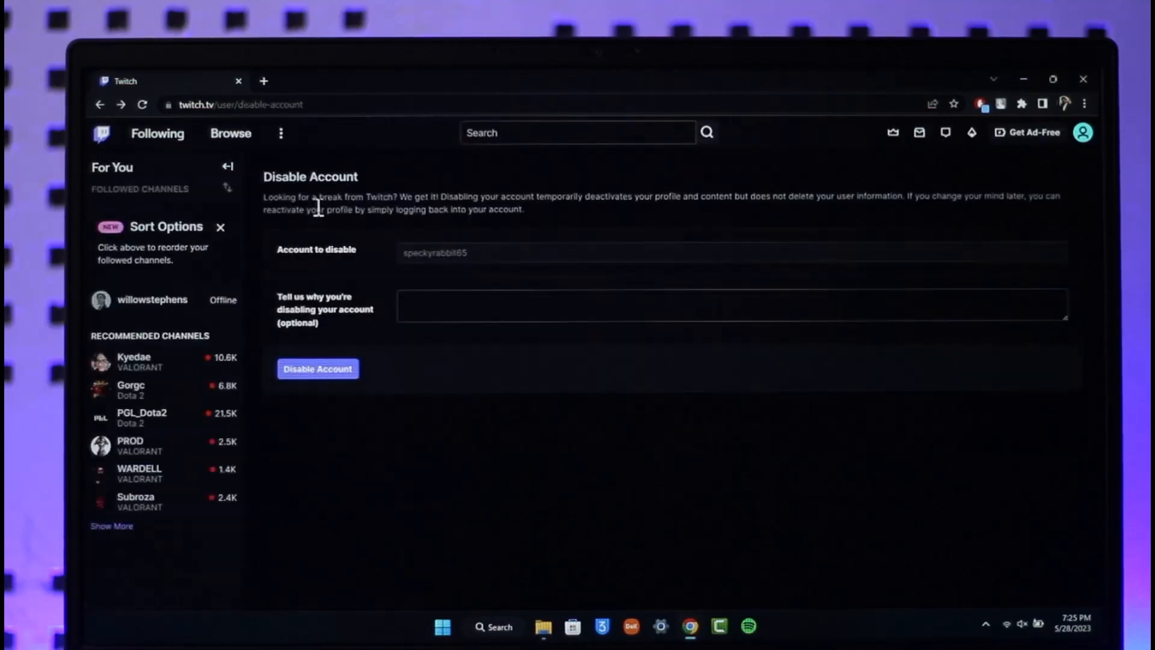
pyautogui.click(317, 368)
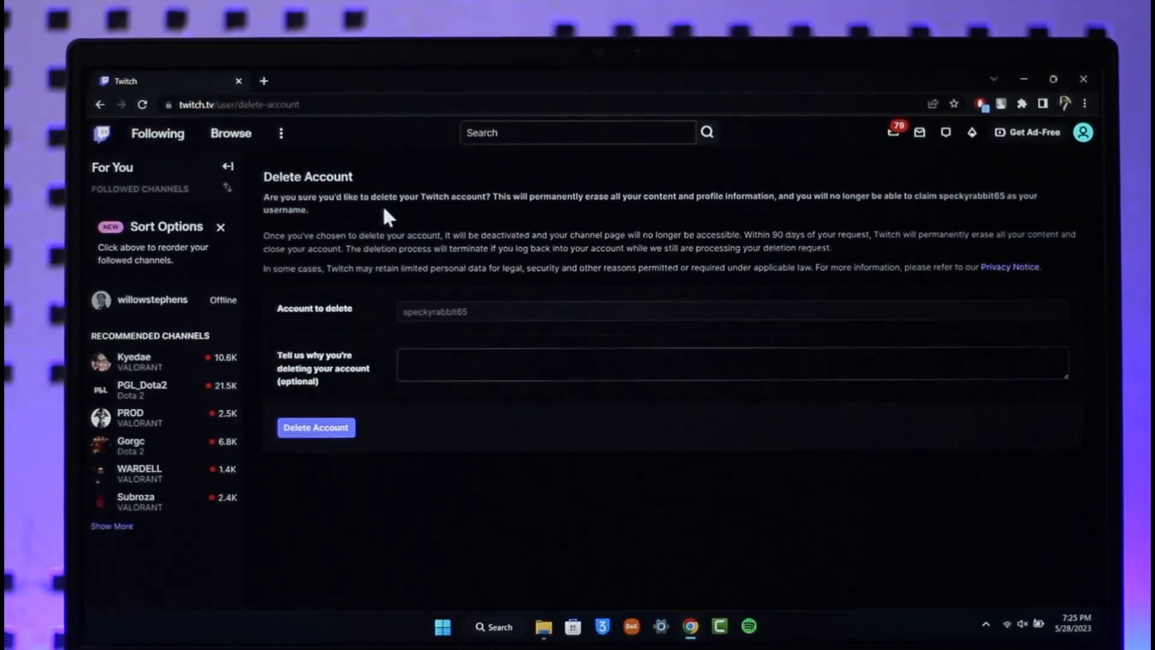
pyautogui.moveTo(678, 216)
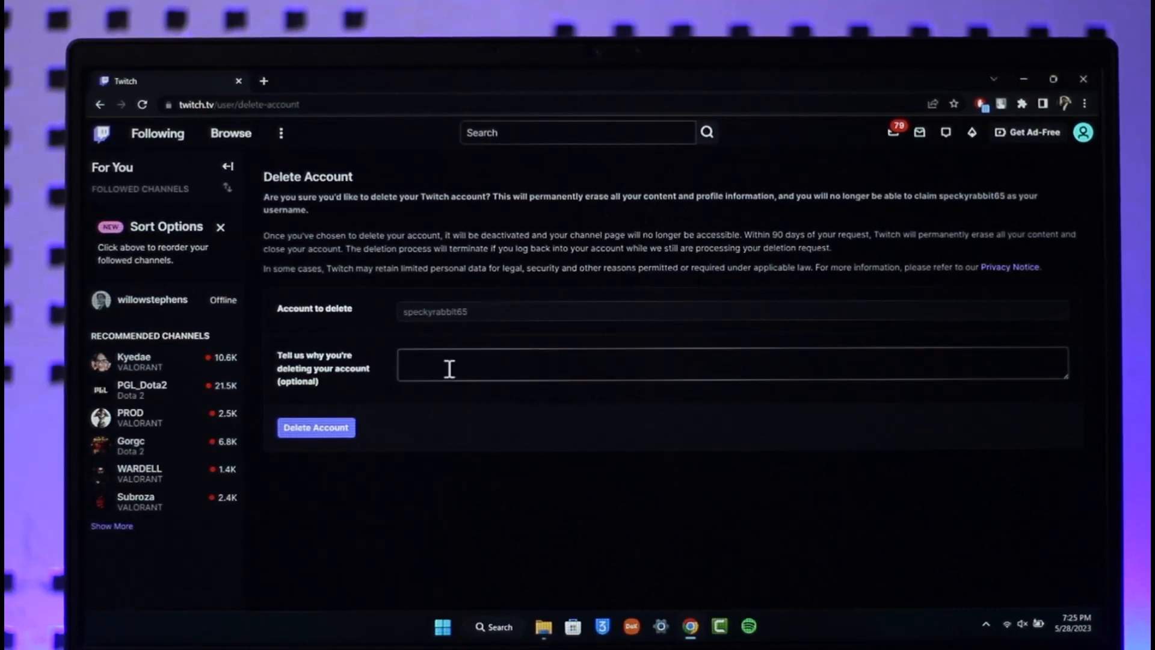
pyautogui.moveTo(329, 434)
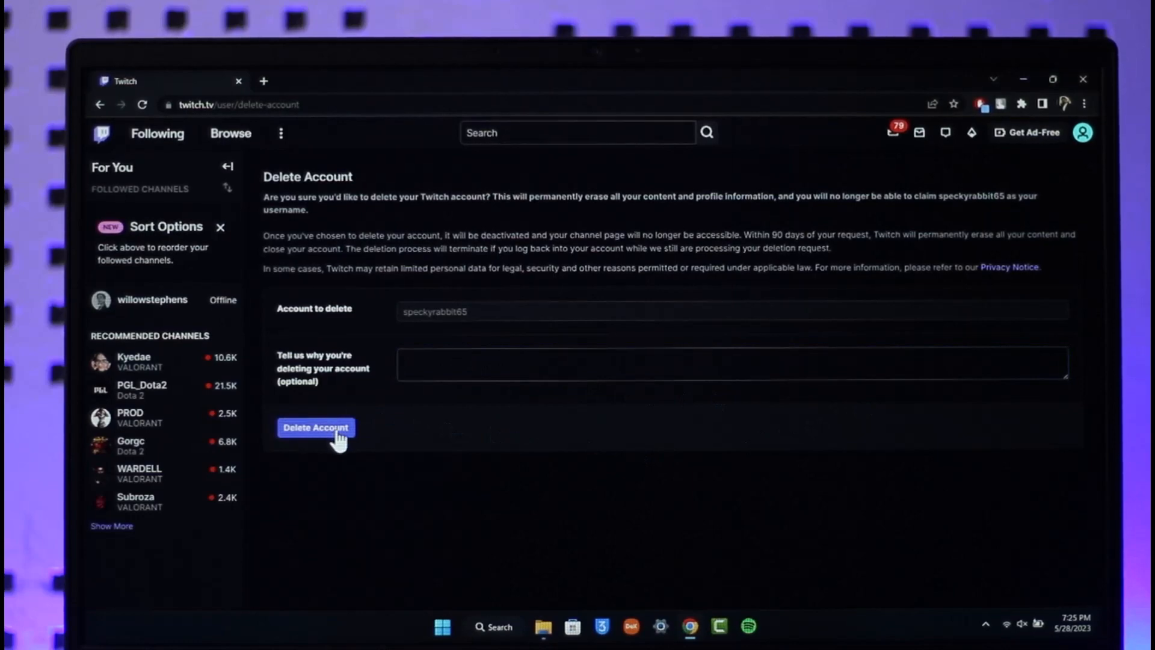
pyautogui.moveTo(265, 273)
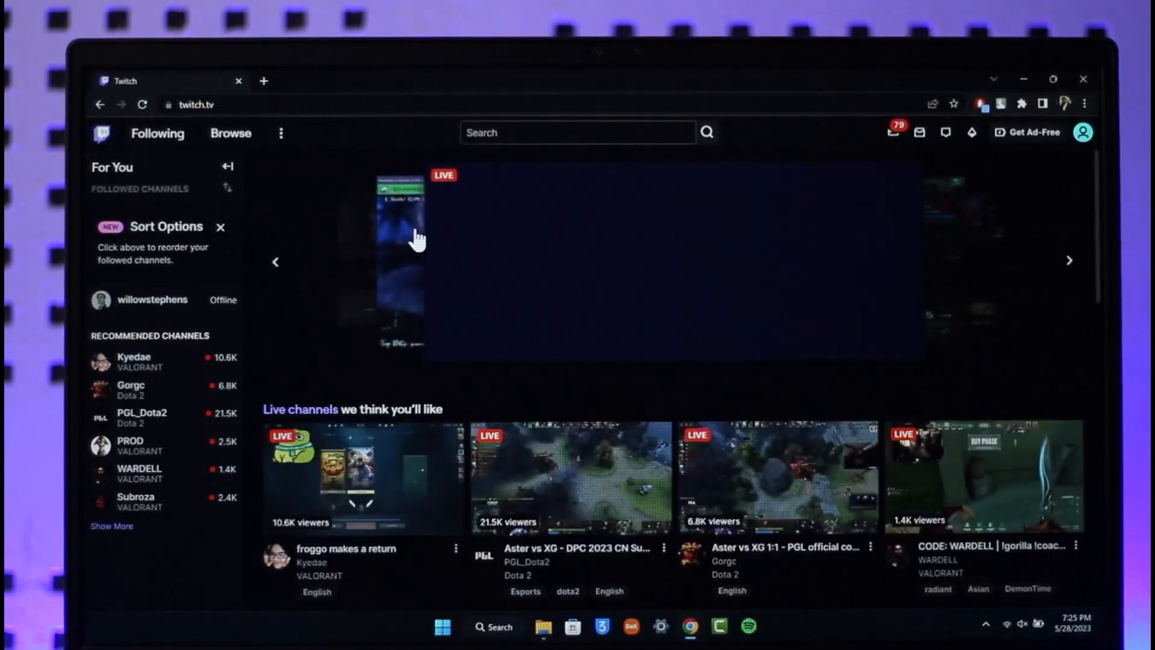
# Step: Submit the Delete Account form with no reason given
pyautogui.click(231, 134)
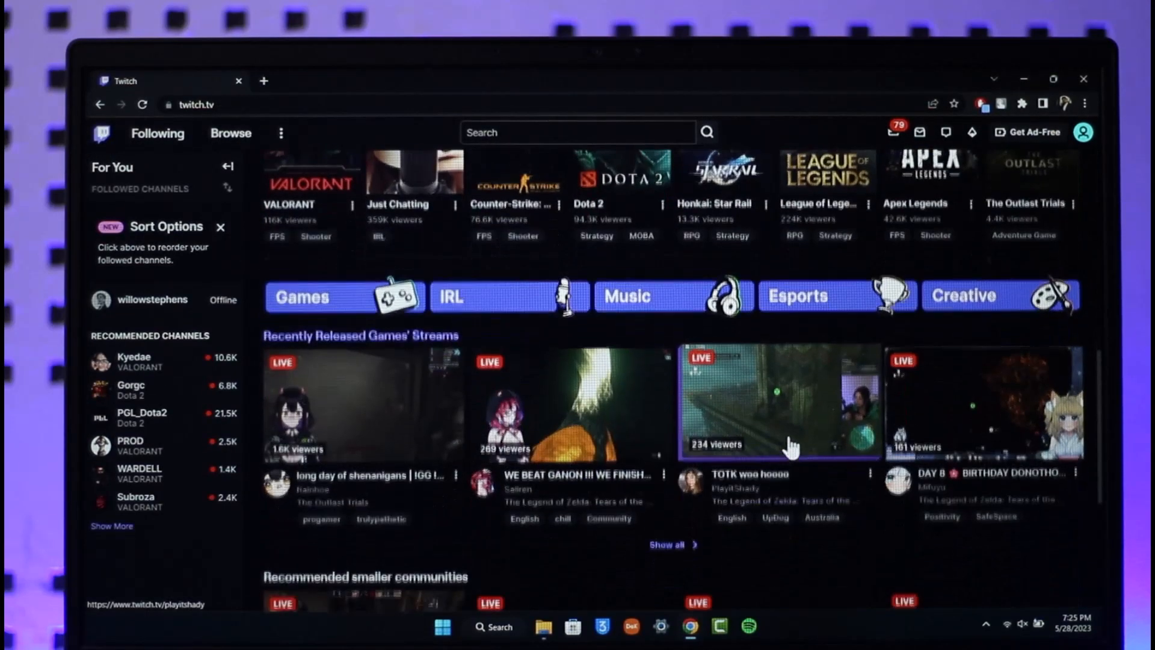